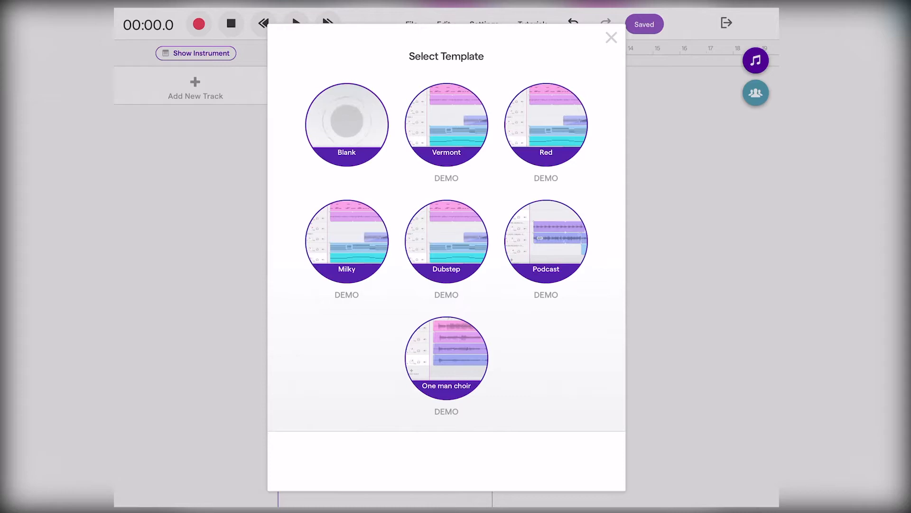
Start a blank Soundtrap project and search the loop library for Drums.
left_click(610, 37)
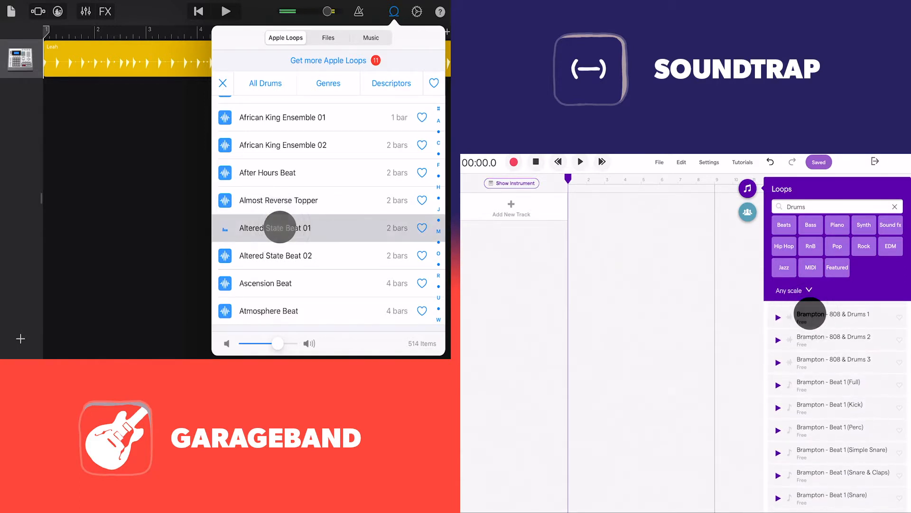
Add the Altered State Beat 01, Brampton 808 & Drums 1, and Melodic Beat 3 drum loops.
left_click(778, 317)
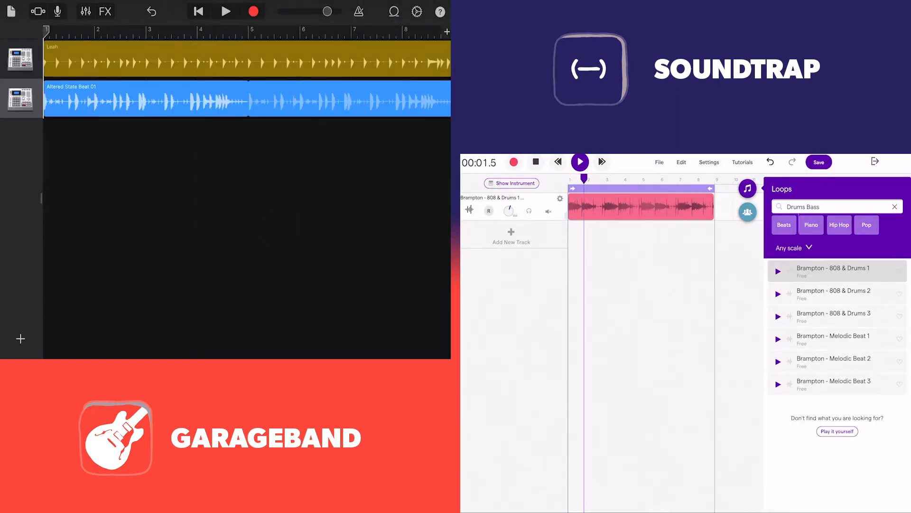
left_click(226, 11)
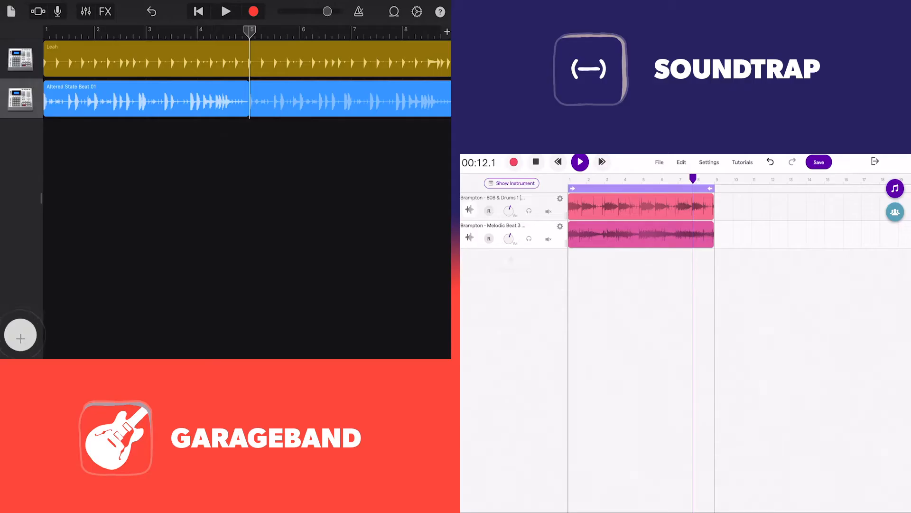
left_click(509, 259)
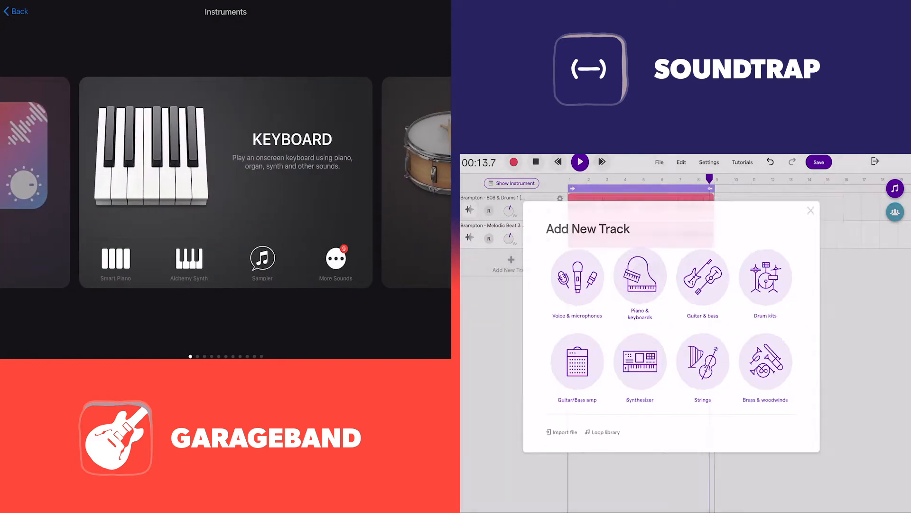
Add a Keyboard track in GarageBand and a Rhodes piano track in Soundtrap.
left_click(640, 277)
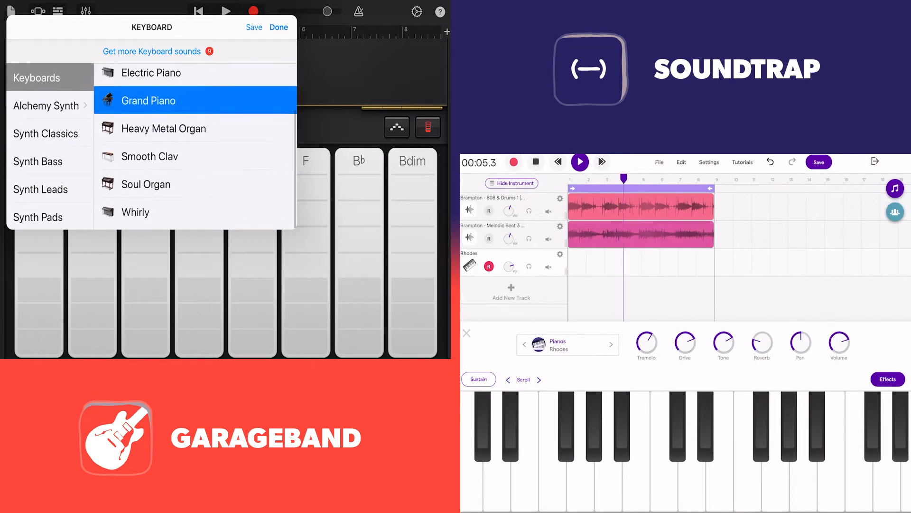
left_click(149, 157)
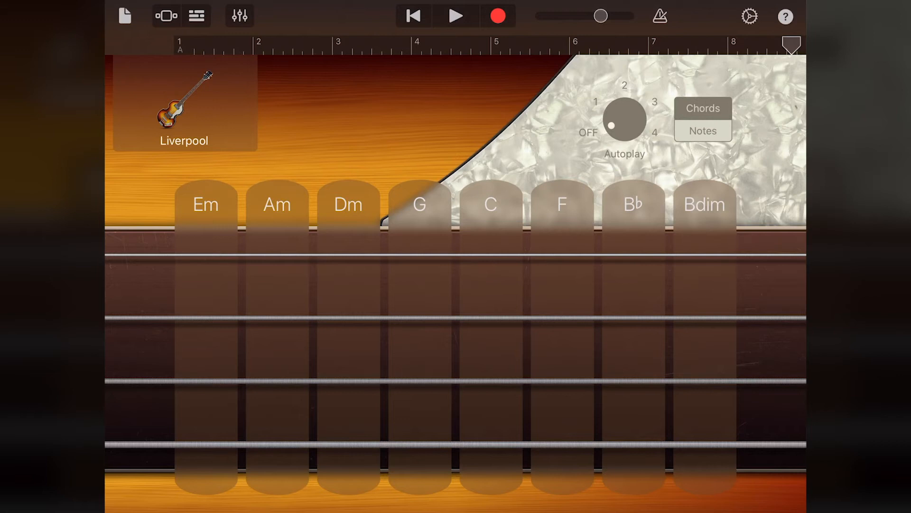
Switch GarageBand's bass from Liverpool to Exoplanet and set it to single notes.
left_click(184, 106)
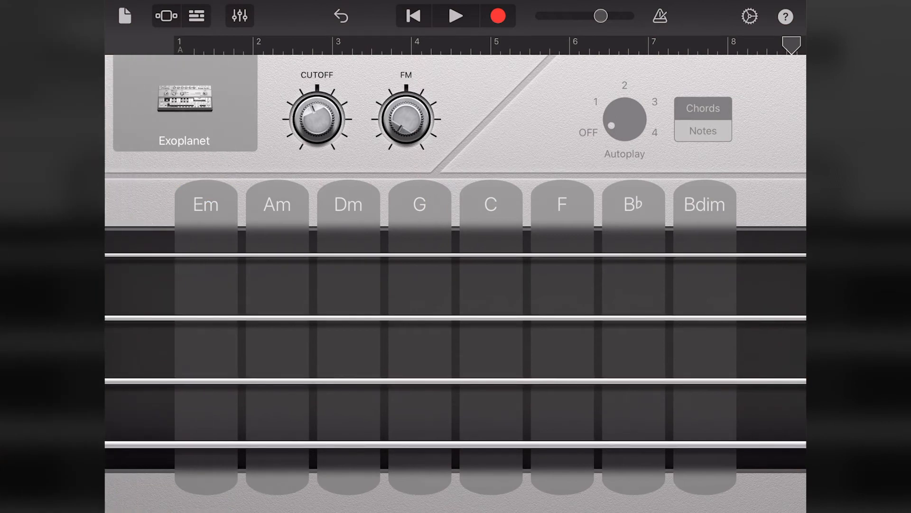
left_click(703, 130)
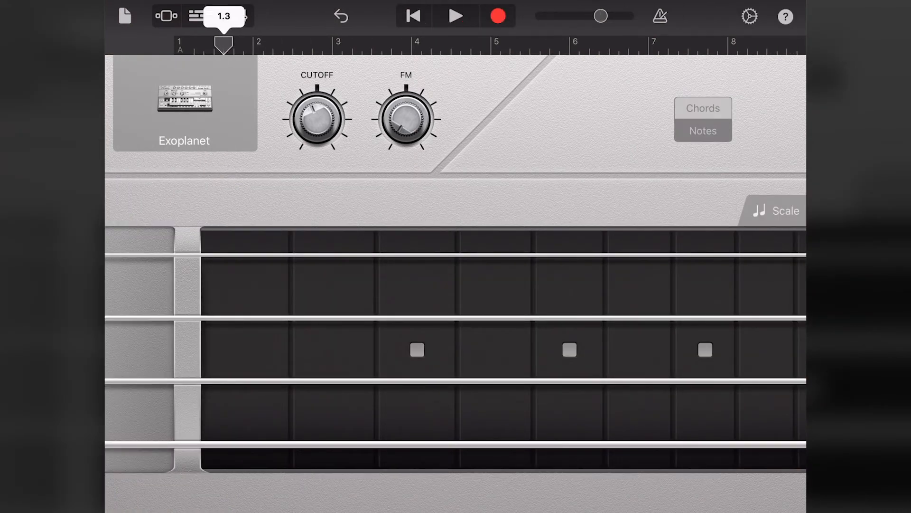
left_click(454, 15)
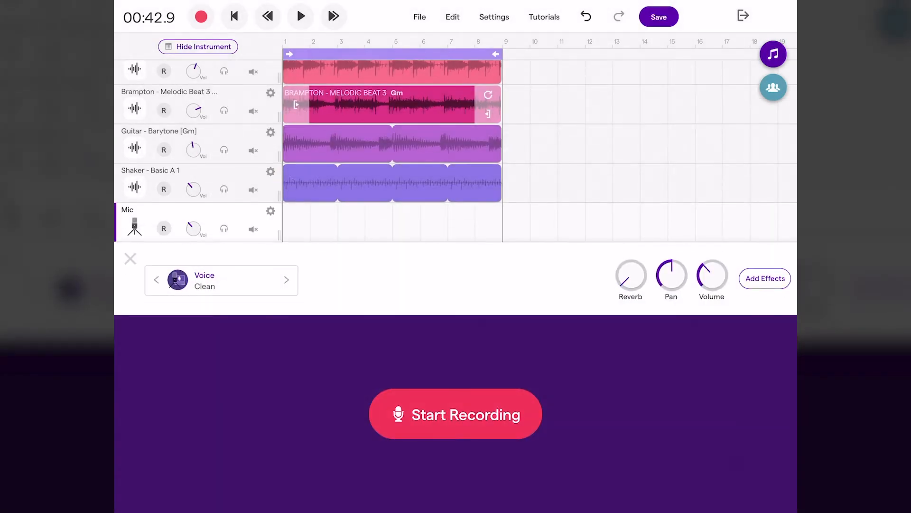
Run Soundtrap's sound setup with iPad Microphone as input and start the volume test.
left_click(494, 17)
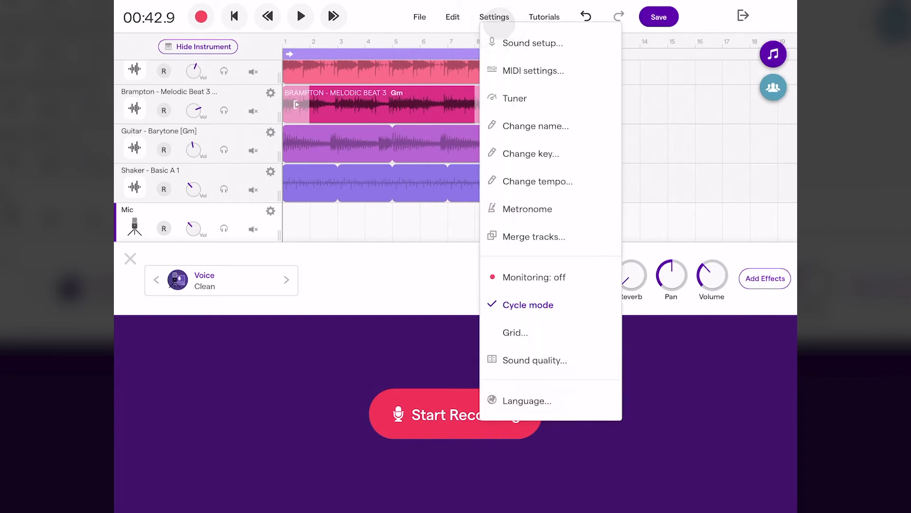
left_click(532, 43)
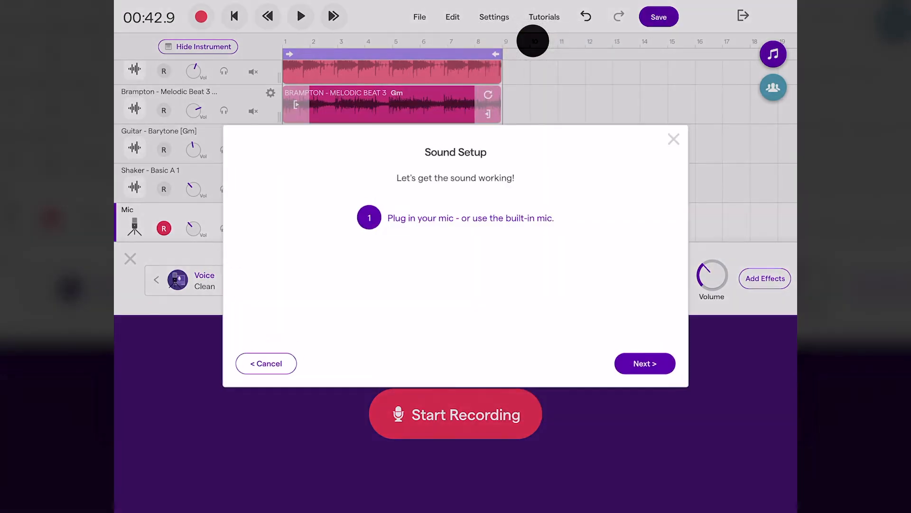
left_click(645, 364)
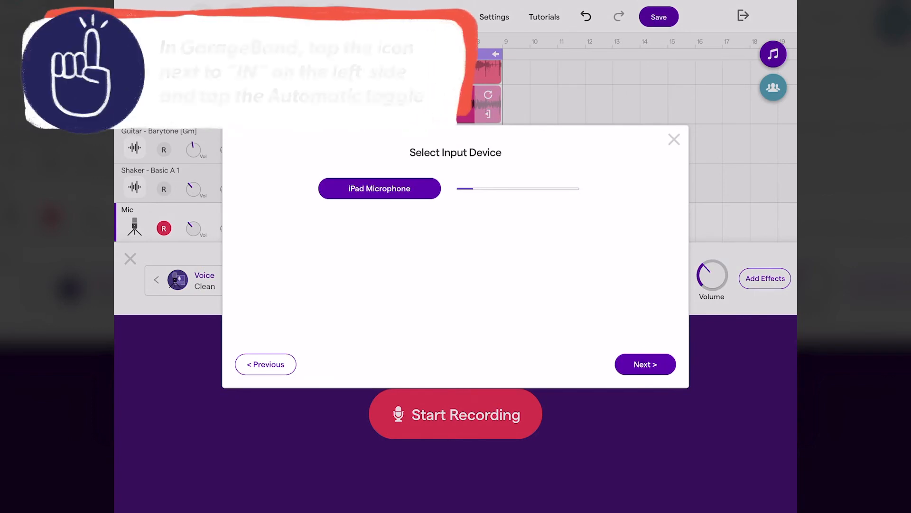
left_click(645, 364)
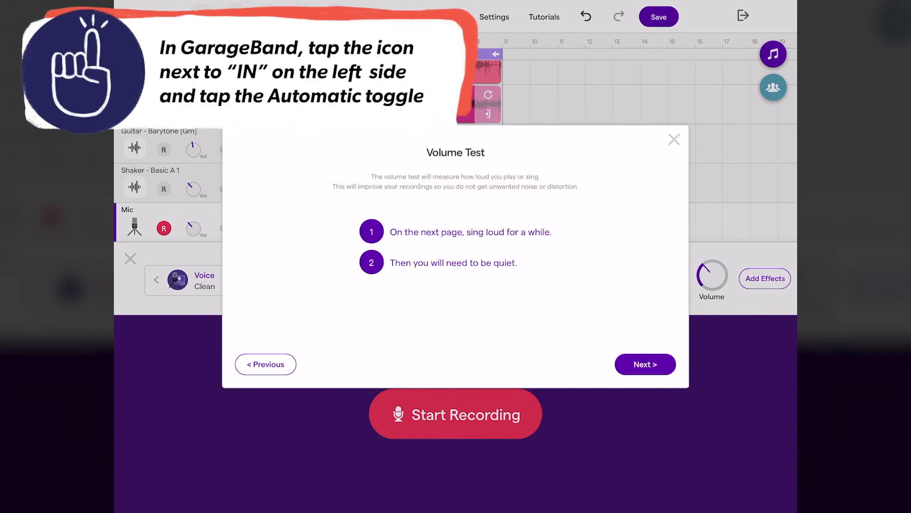
left_click(645, 364)
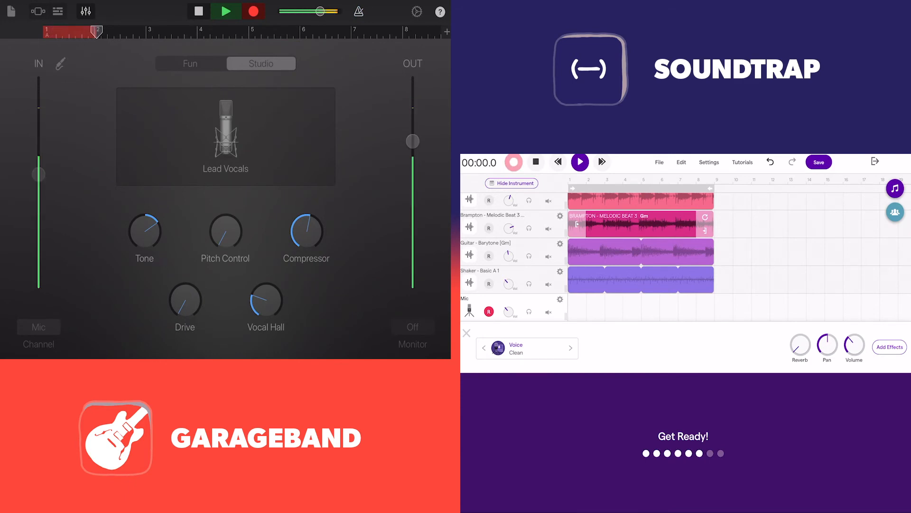
Record a vocal take on GarageBand's Lead Vocals track and Soundtrap's mic track.
left_click(513, 162)
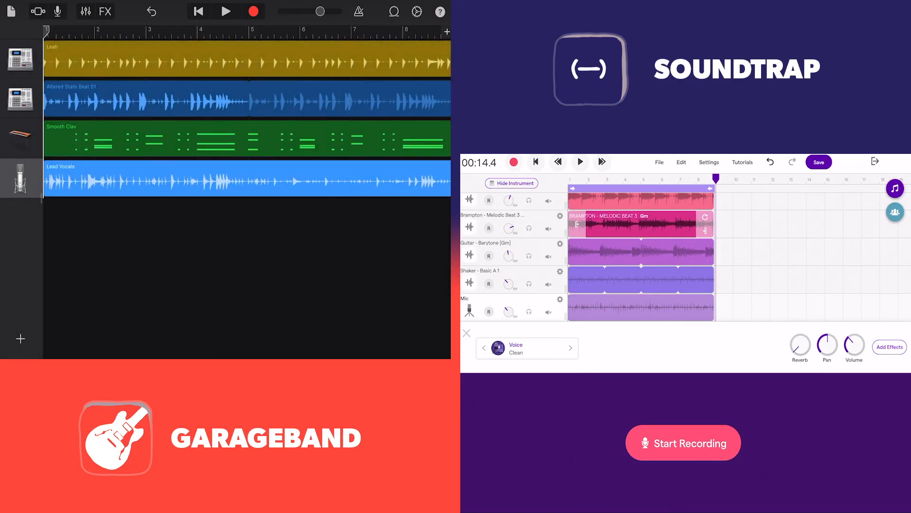
Play back the song with the Cuban conga loop and hide Soundtrap's voice instrument panel.
left_click(392, 12)
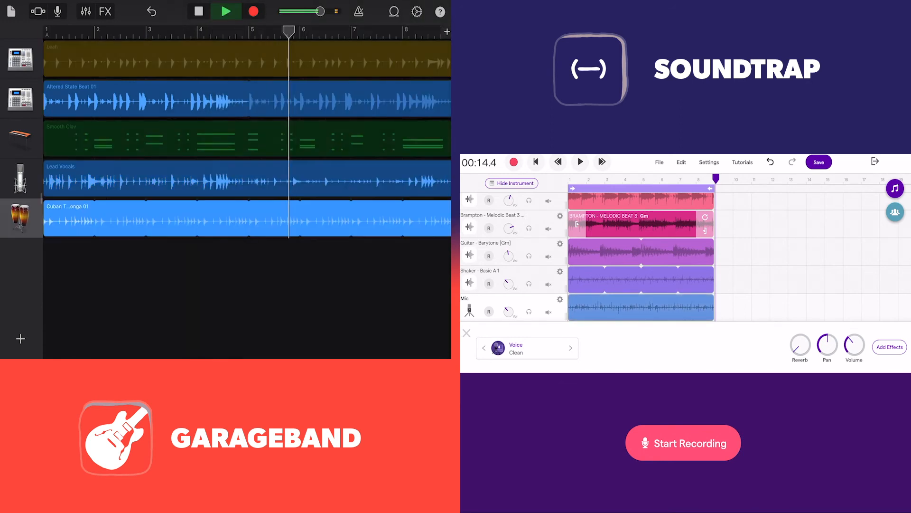
left_click(511, 183)
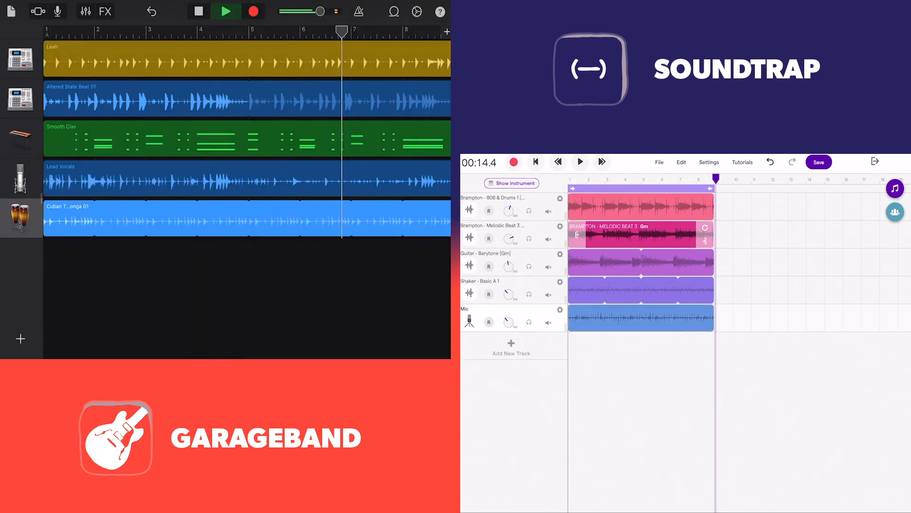